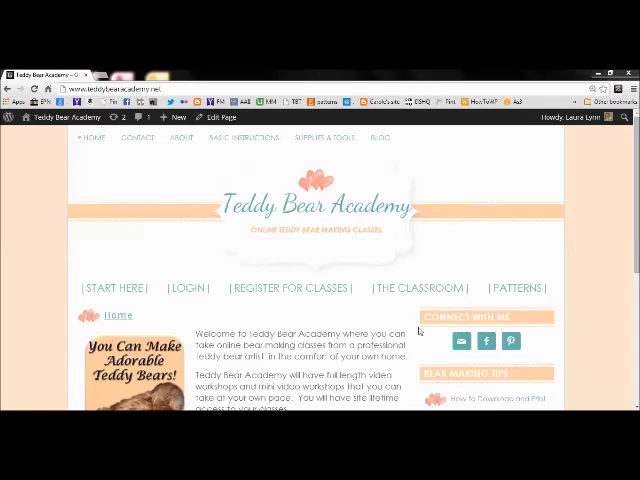
mouse_move(410, 288)
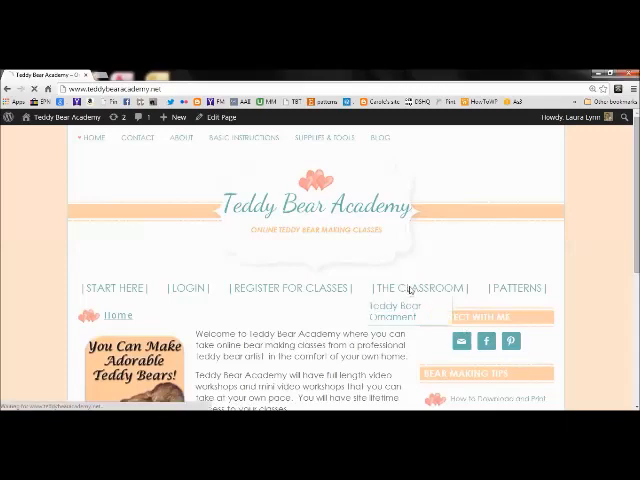
Step: Navigate via The Classroom menu to the Teddy Bear Ornament Workshop page
left_click(418, 288)
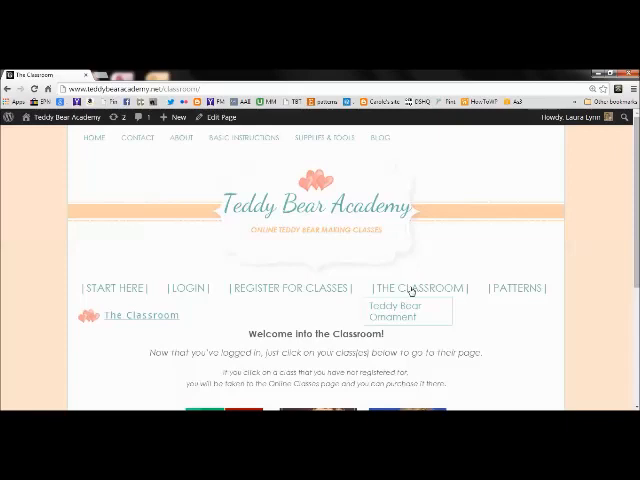
mouse_move(398, 318)
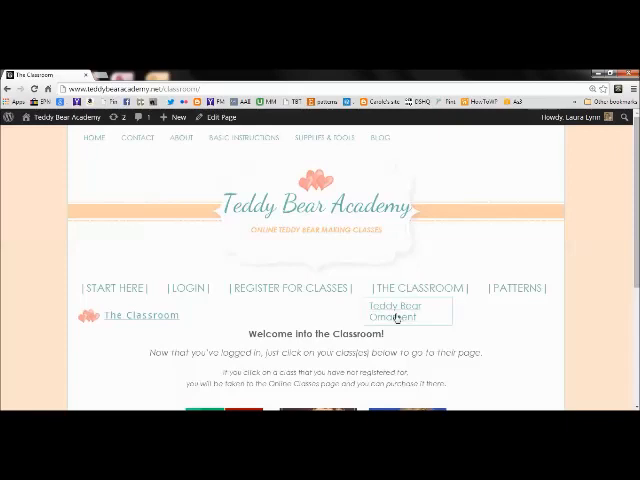
mouse_move(396, 318)
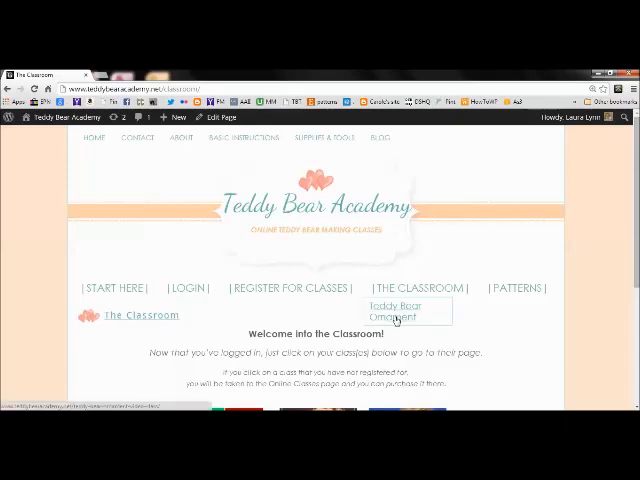
left_click(396, 310)
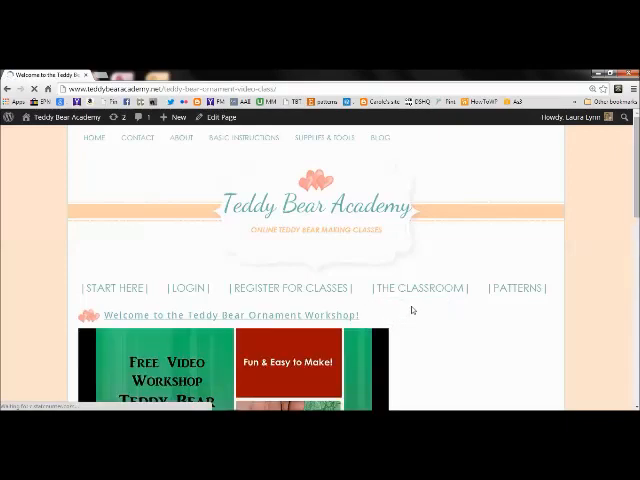
Step: Scroll the workshop page down until the pattern PDF link under the video is visible
scroll("down", 3)
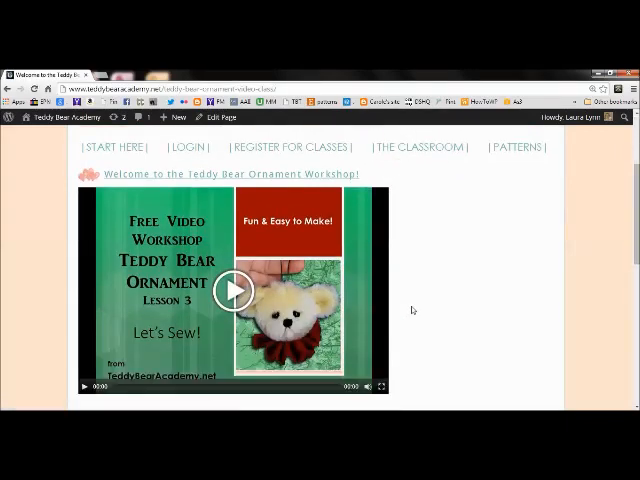
scroll("down", 3)
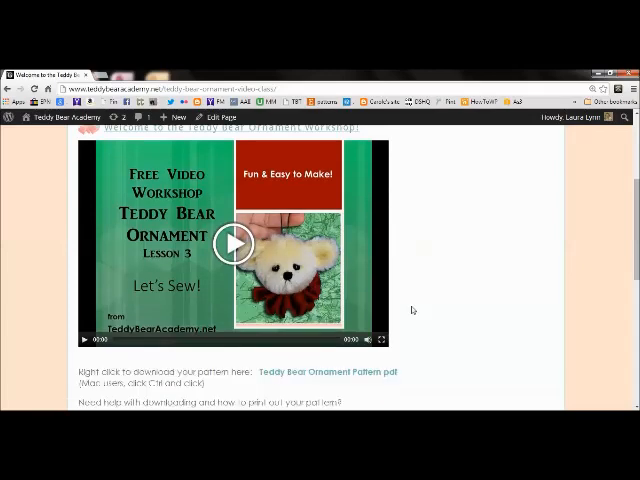
scroll("down", 3)
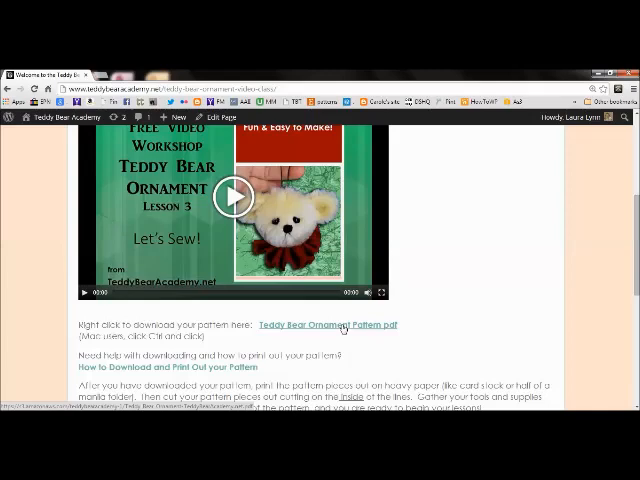
Step: Save the linked Teddy Bear Ornament Pattern PDF into the patterns folder in Documents
right_click(334, 324)
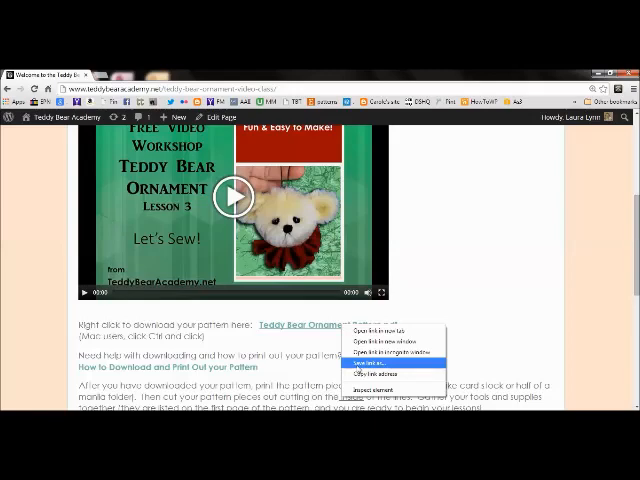
left_click(362, 362)
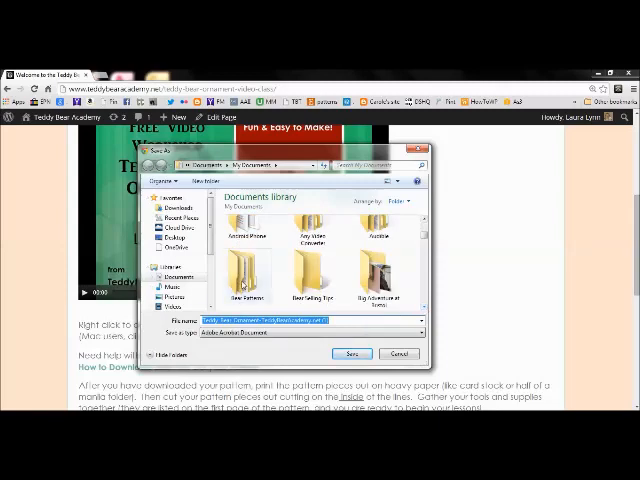
mouse_move(308, 290)
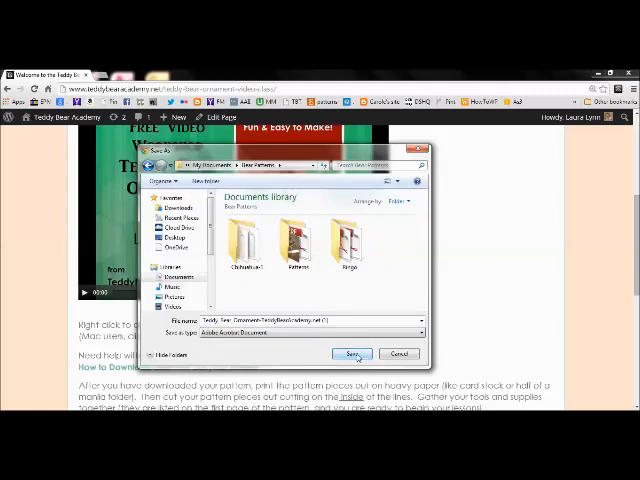
left_click(352, 354)
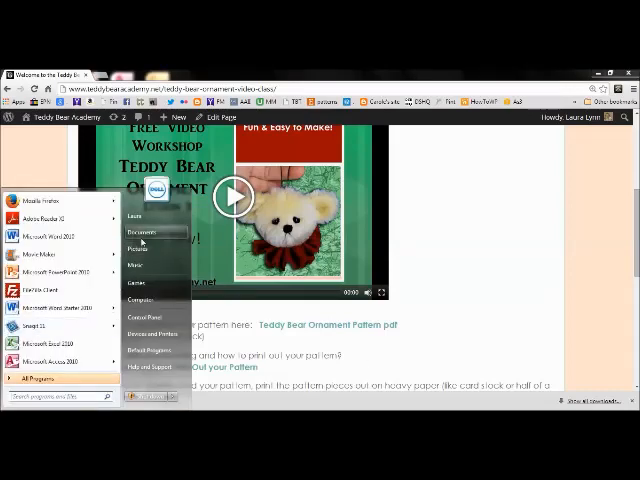
Step: Open the downloaded pattern PDF from the bear patterns folder in Documents
left_click(140, 236)
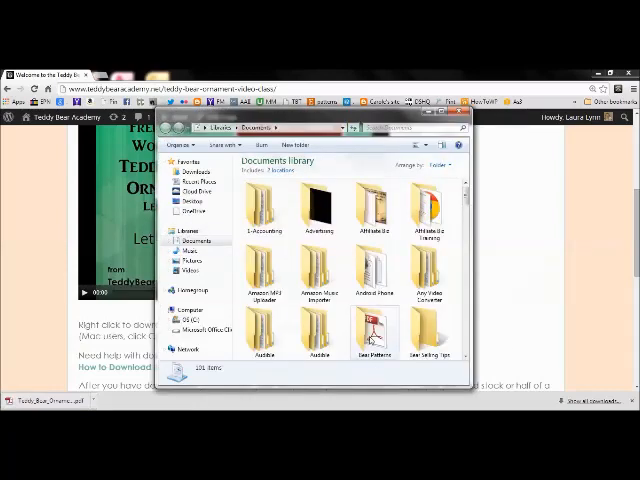
double_click(372, 330)
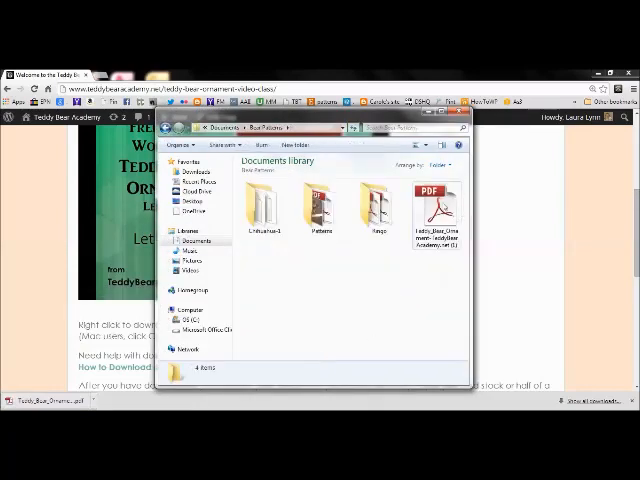
left_click(438, 204)
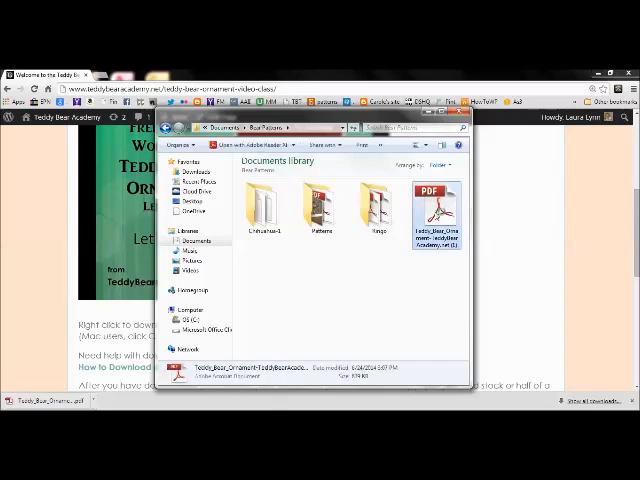
double_click(432, 208)
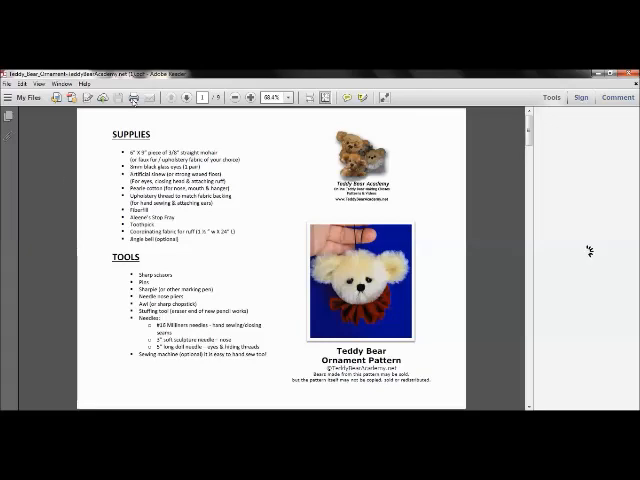
Step: Start printing the pattern and choose the HP printer as the destination
left_click(548, 96)
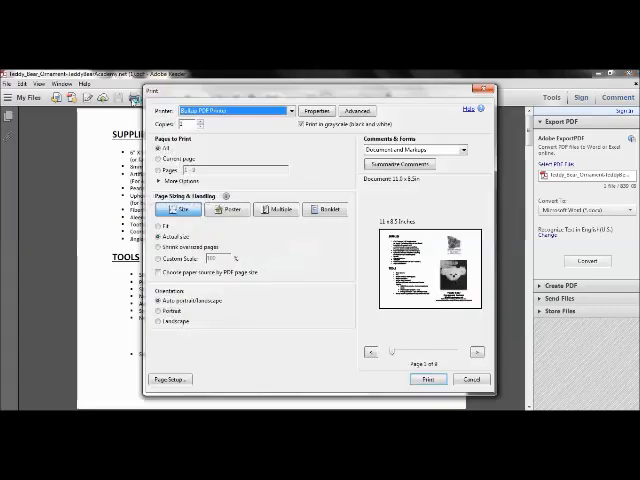
left_click(296, 110)
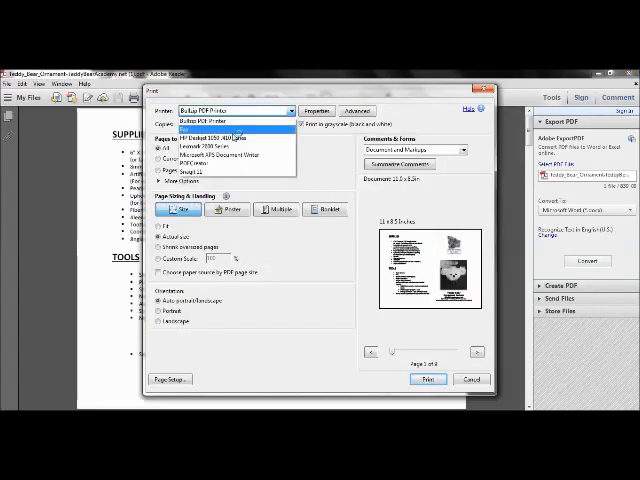
left_click(210, 130)
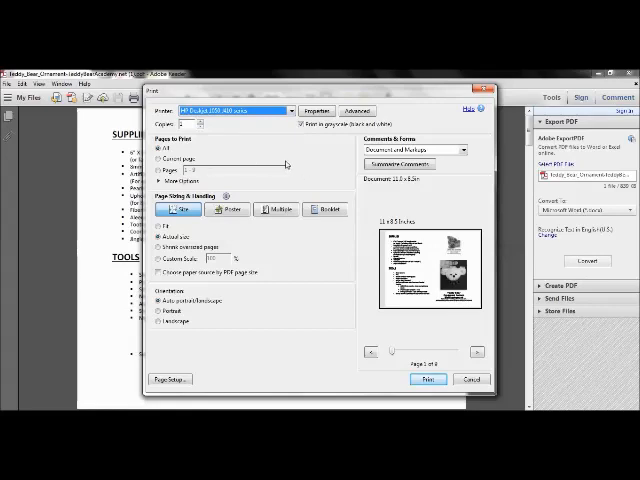
mouse_move(300, 160)
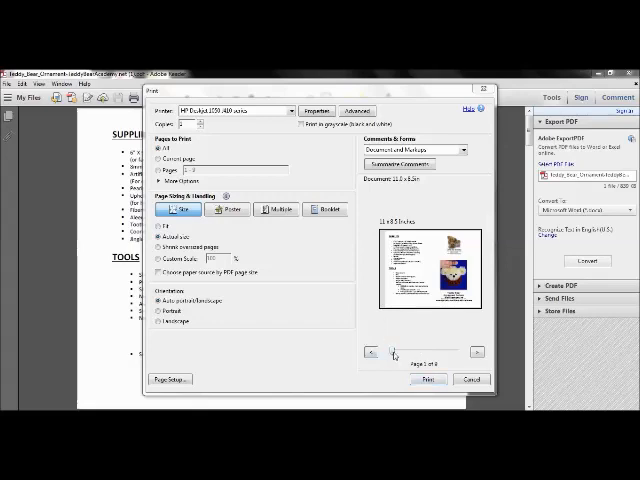
Step: Advance the print preview page by page until the pattern pieces page appears
left_click(476, 352)
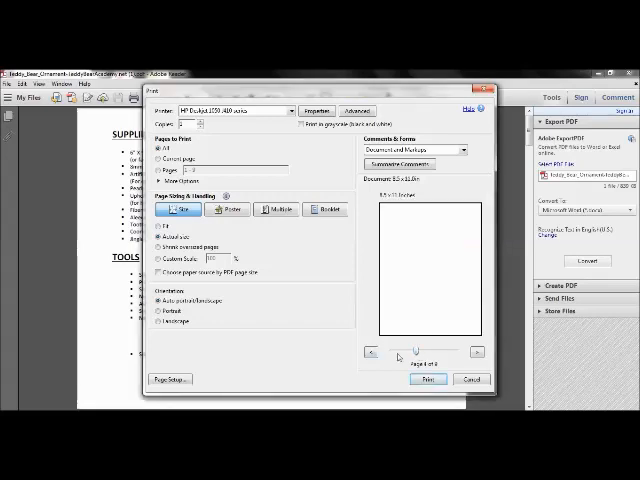
left_click(478, 352)
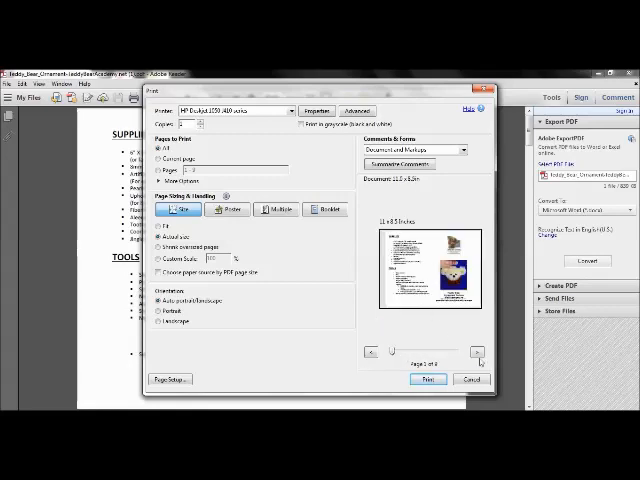
left_click(476, 352)
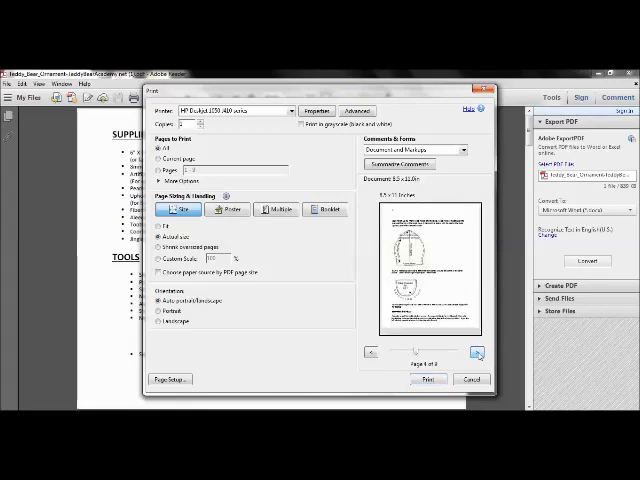
left_click(478, 352)
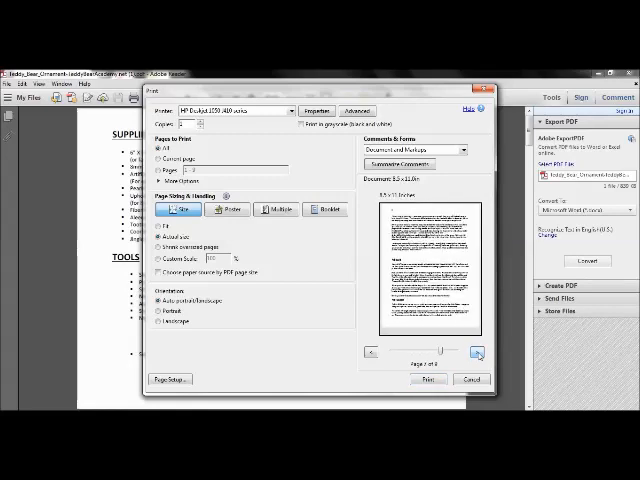
left_click(480, 352)
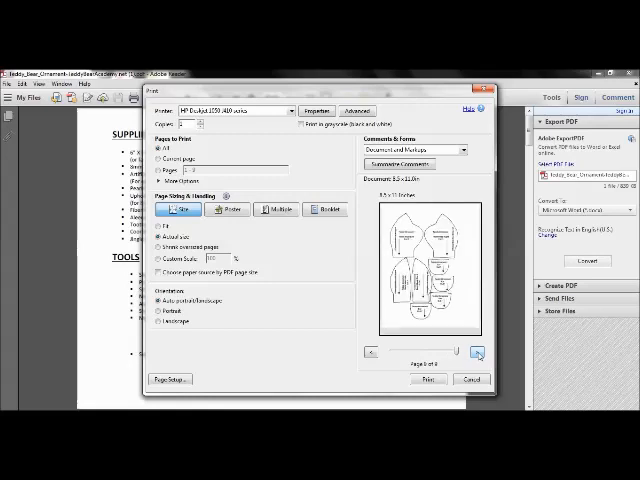
left_click(372, 352)
type("3")
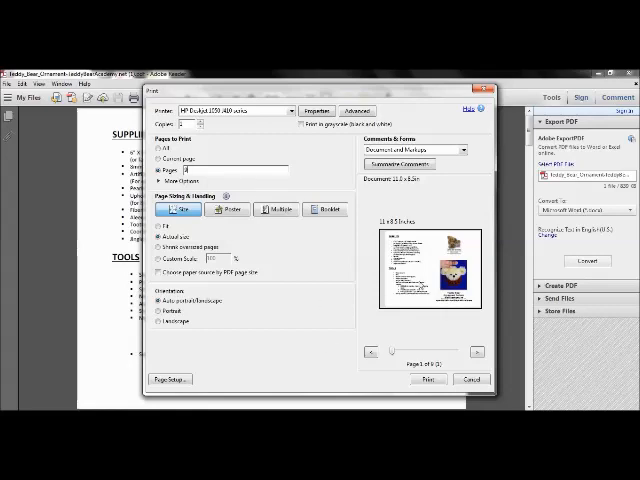
mouse_move(328, 312)
type("2")
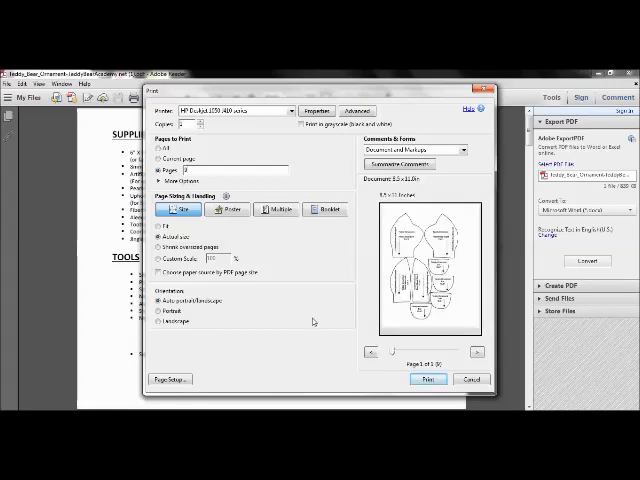
mouse_move(344, 312)
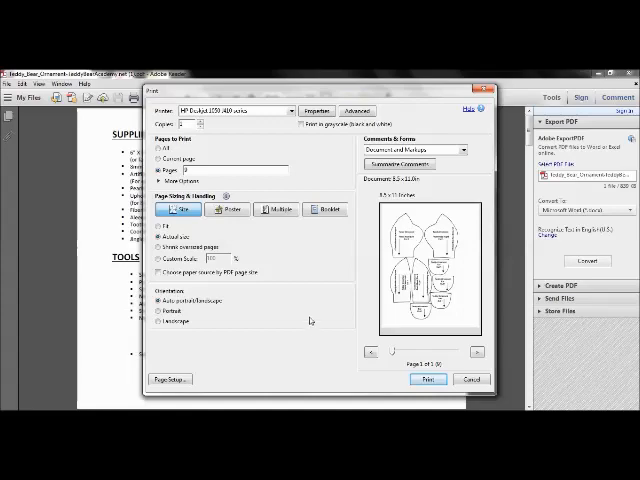
mouse_move(316, 310)
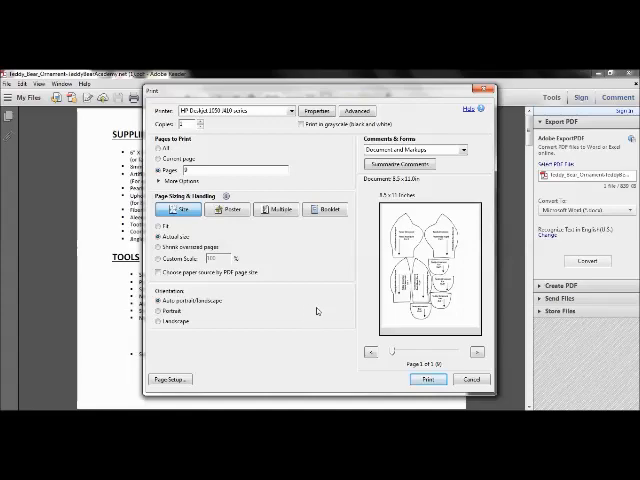